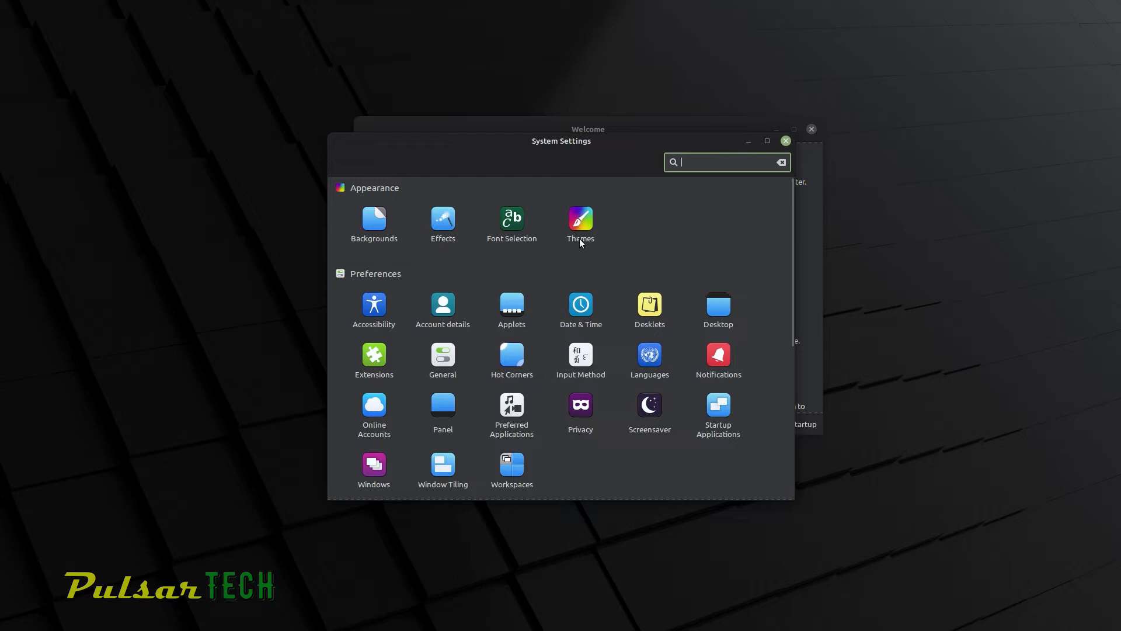
mouse_move(538, 329)
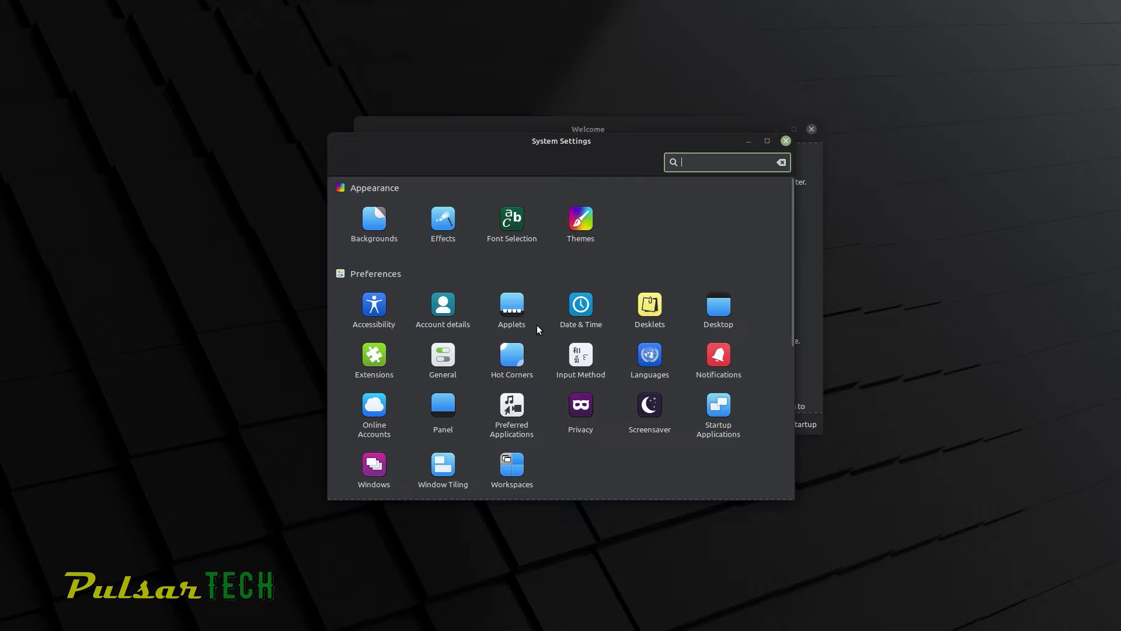
mouse_move(708, 348)
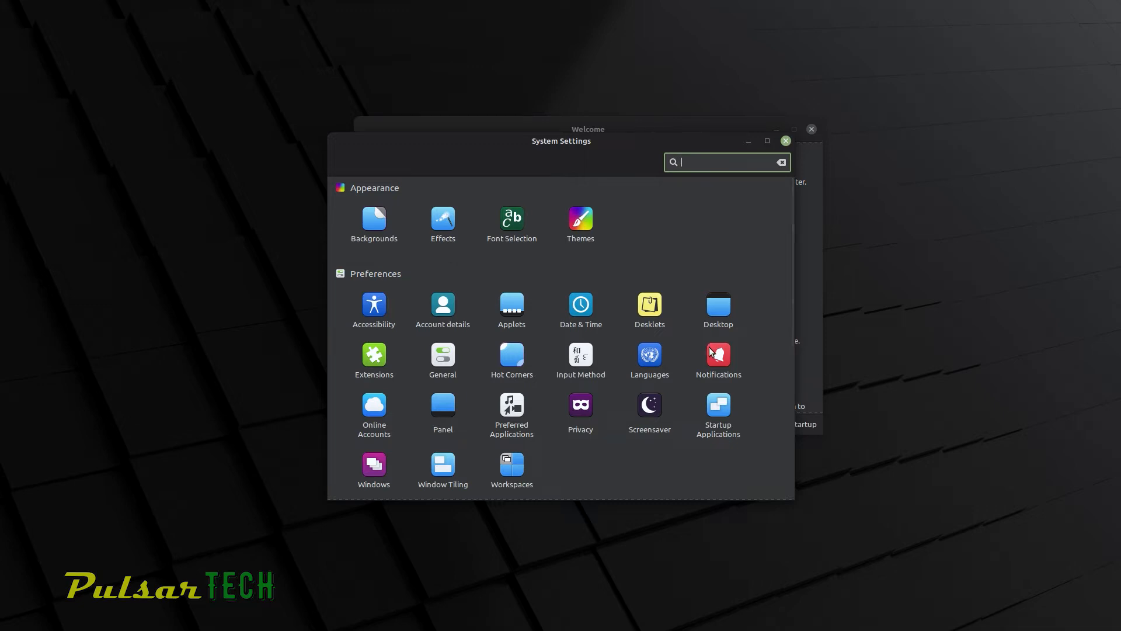
Step: Set the dark Sele 3840x2160 wallpaper from the Linux Mint collection as the desktop background
left_click(580, 219)
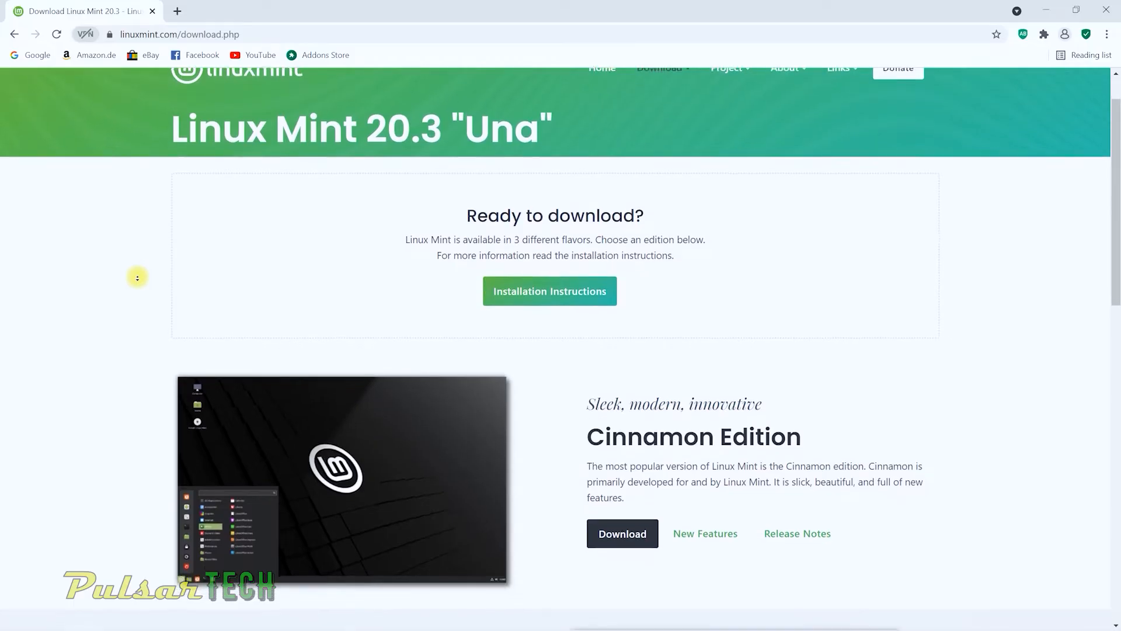
scroll("down", 3)
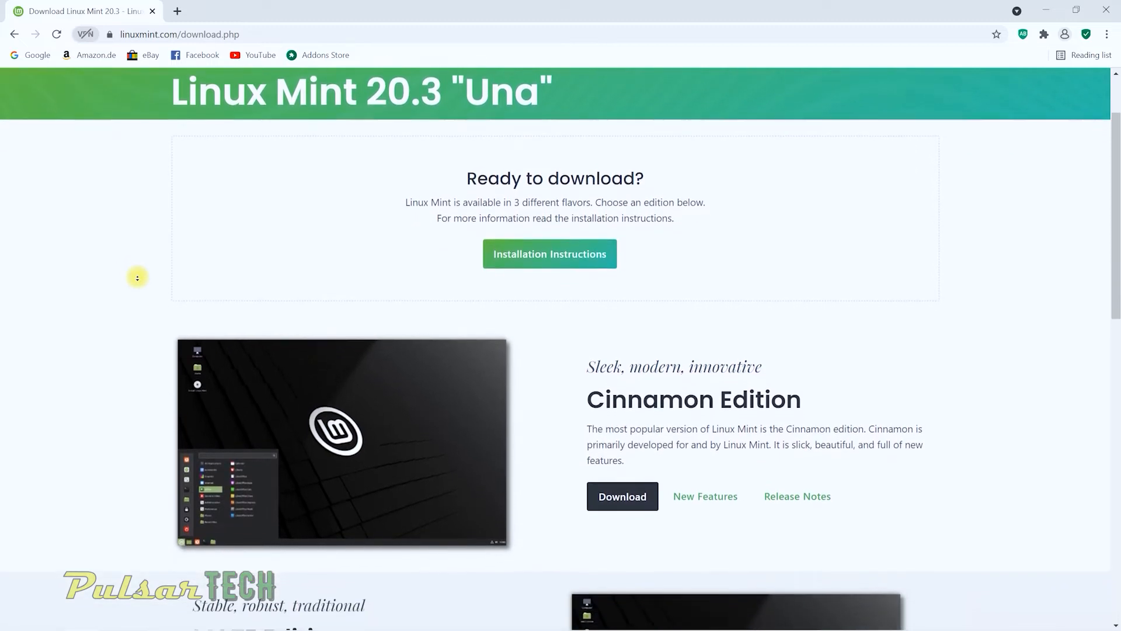
scroll("down", 3)
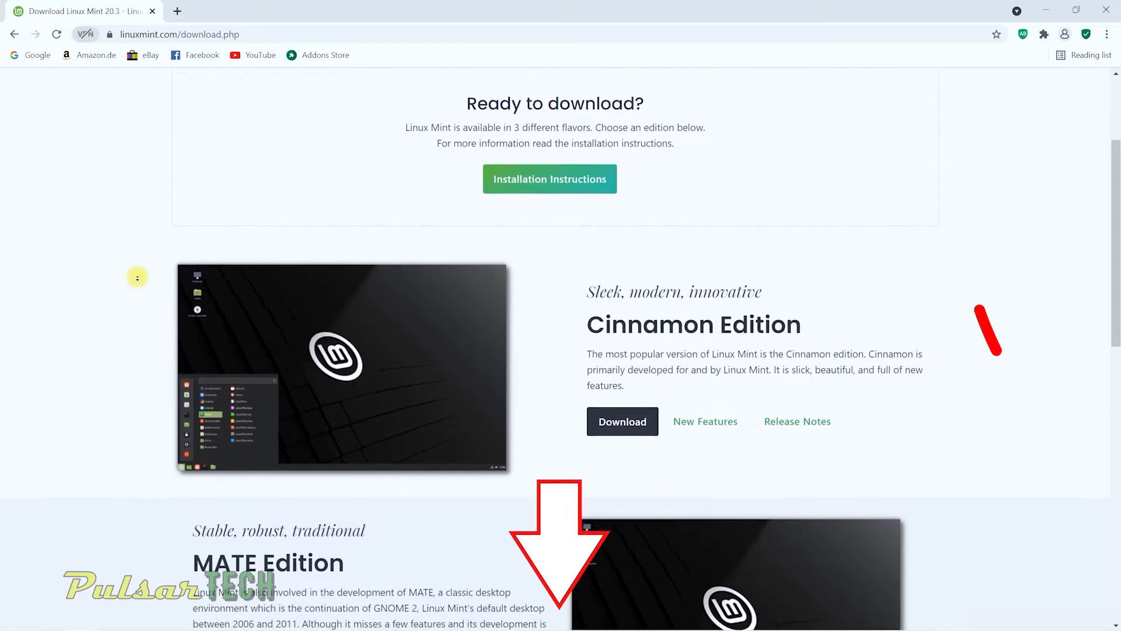
scroll("down", 3)
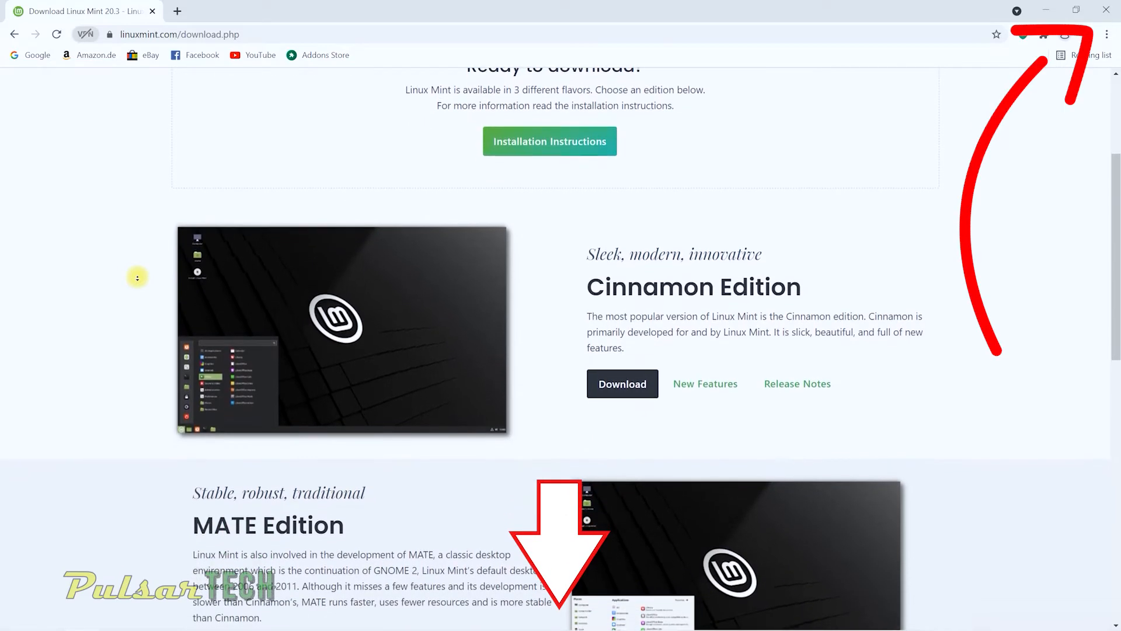
scroll("down", 3)
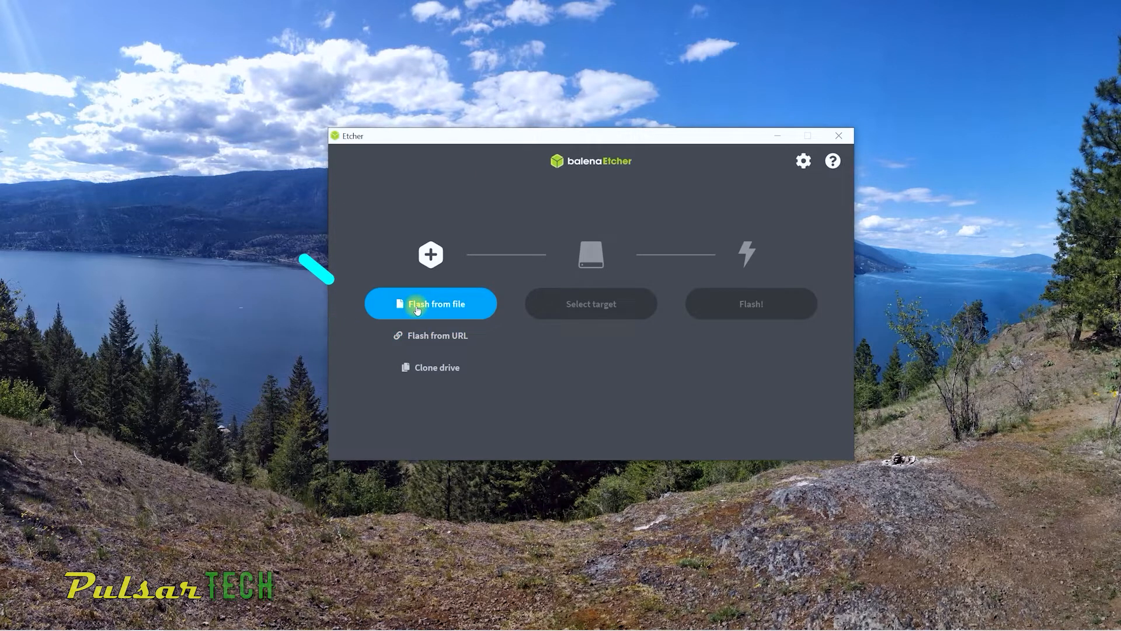
left_click(430, 303)
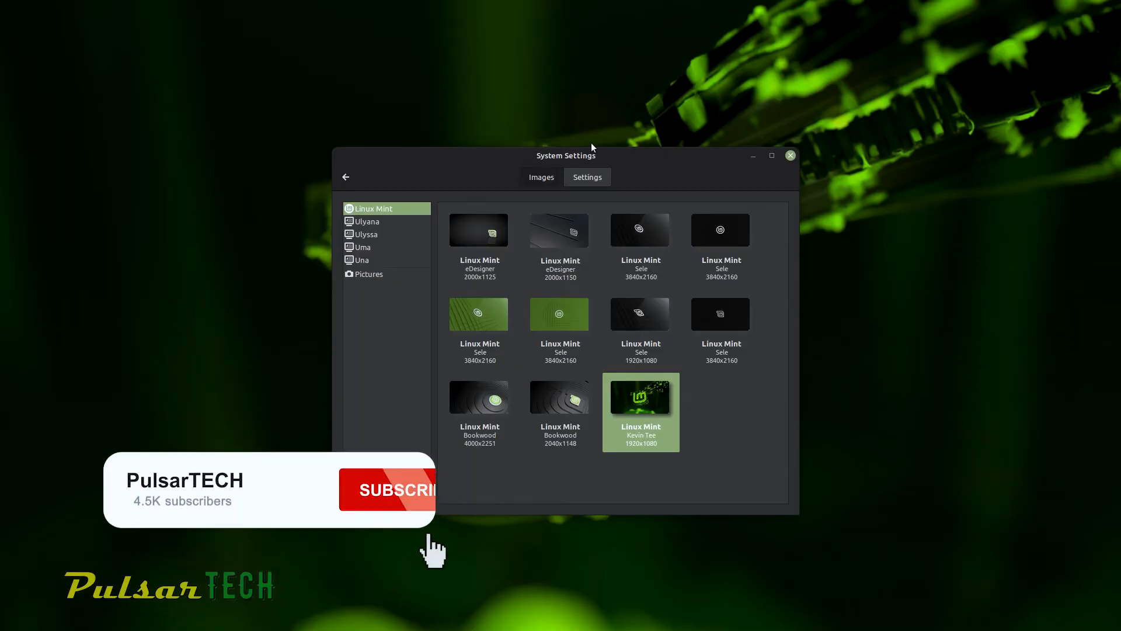
left_click(389, 490)
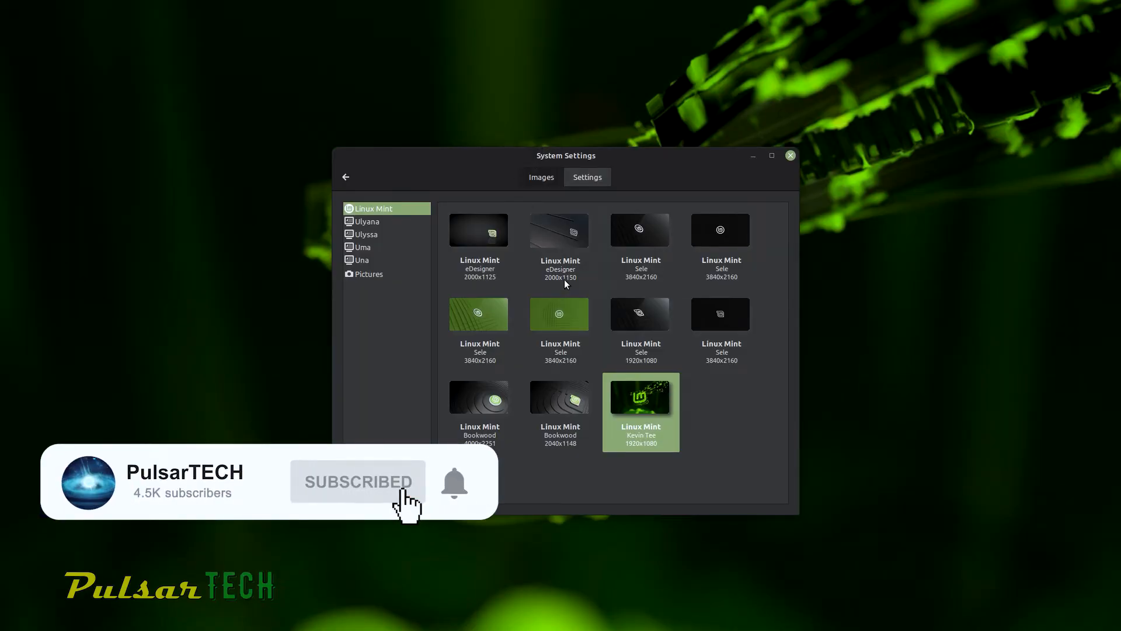
left_click(640, 229)
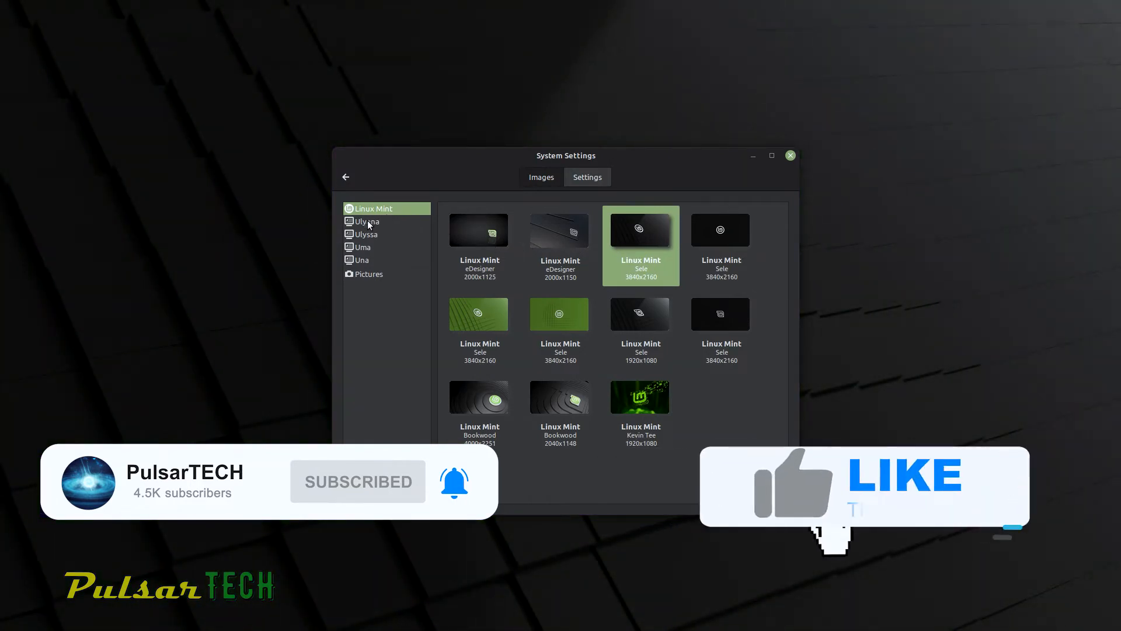
Step: Show the Ulyana wallpaper collection (Tree, Pink, Lavender, Kyoto) in Backgrounds
left_click(373, 221)
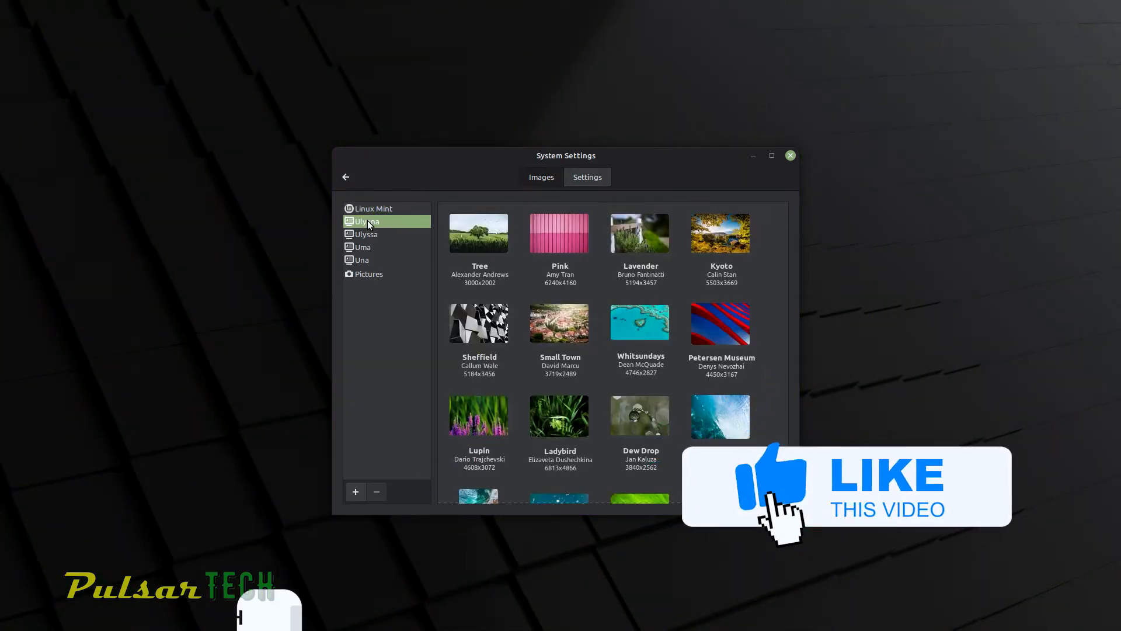
mouse_move(364, 267)
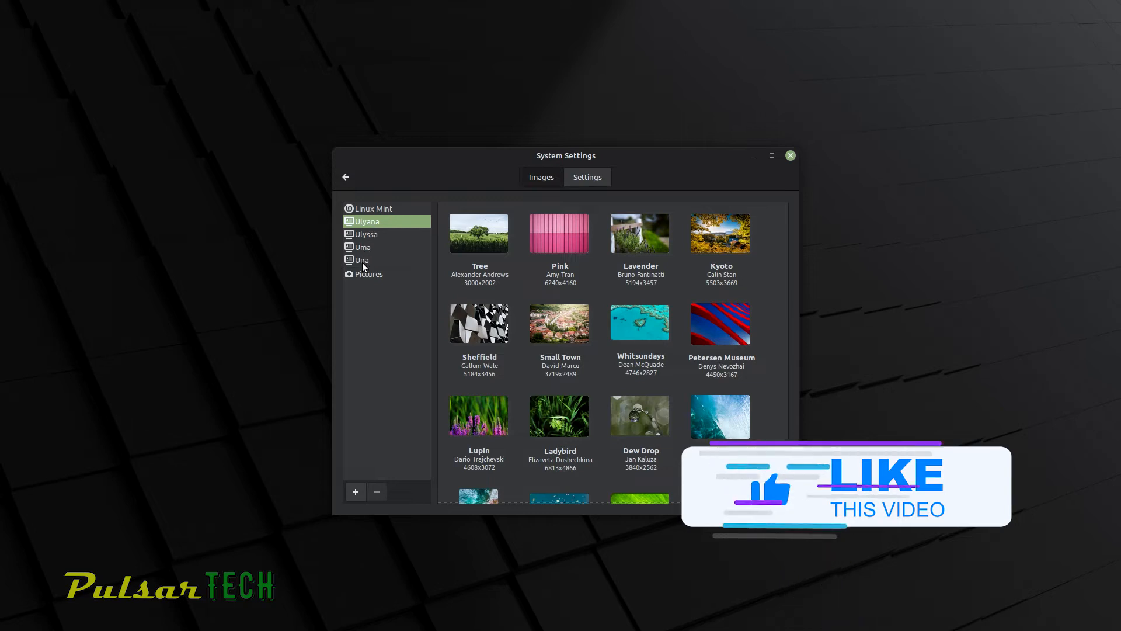